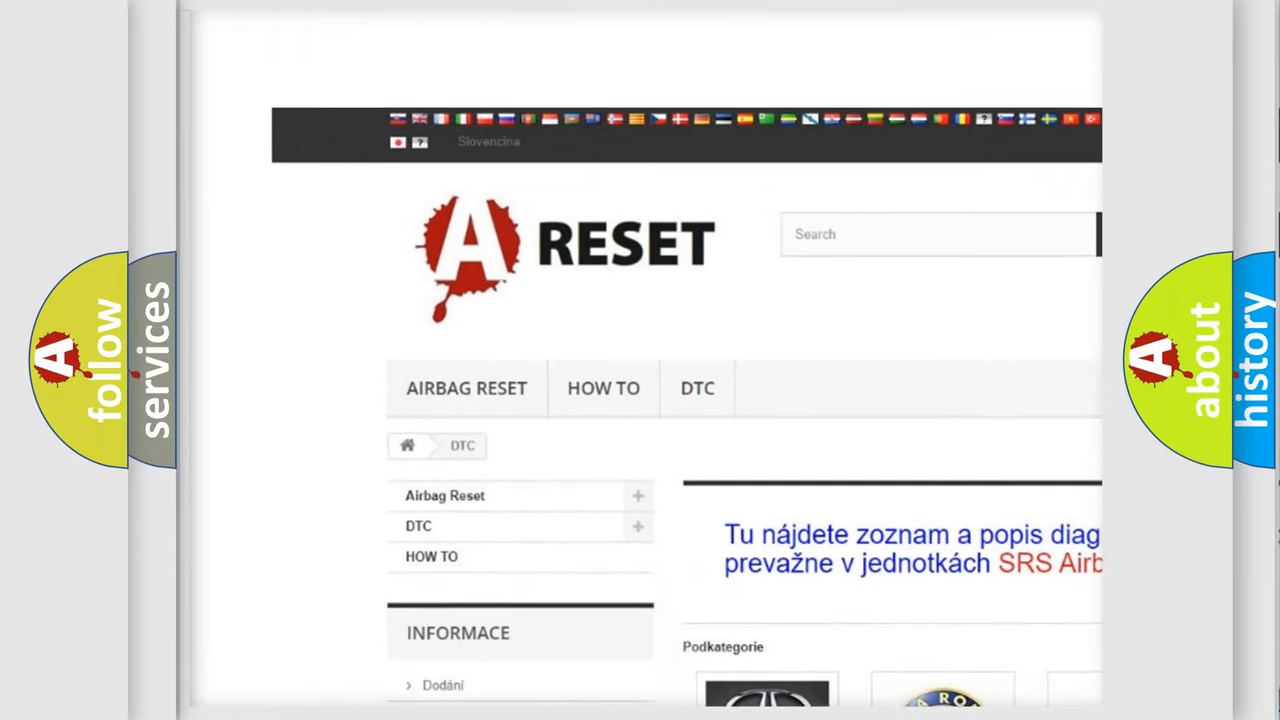
- Scroll down the airbagreset.sk DTC page to reach the Lincoln code list
scroll(down, 3)
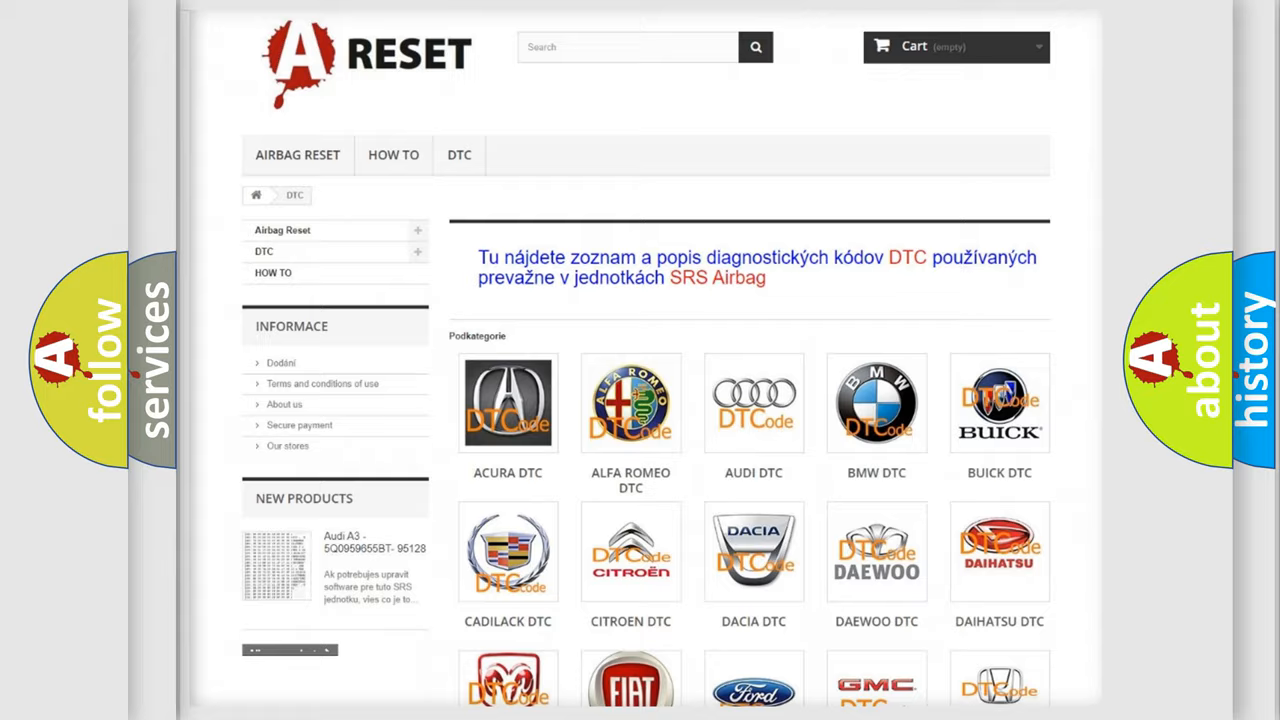
scroll(down, 3)
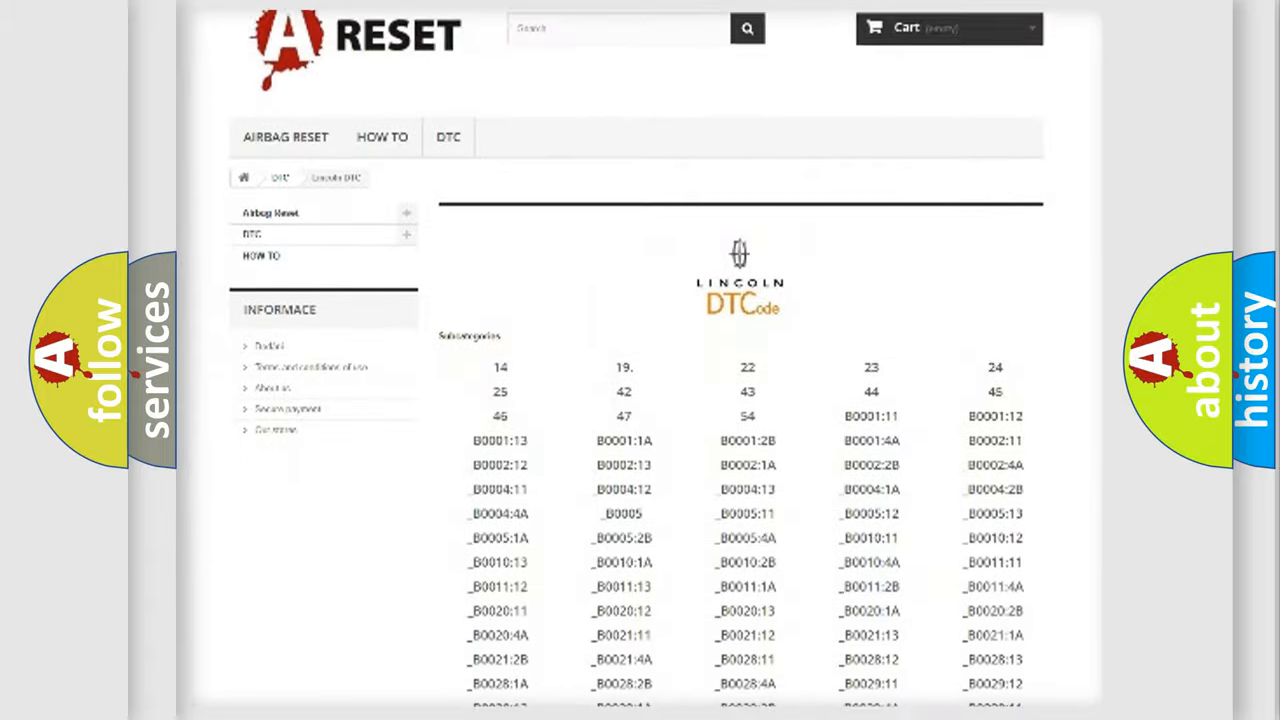
scroll(down, 3)
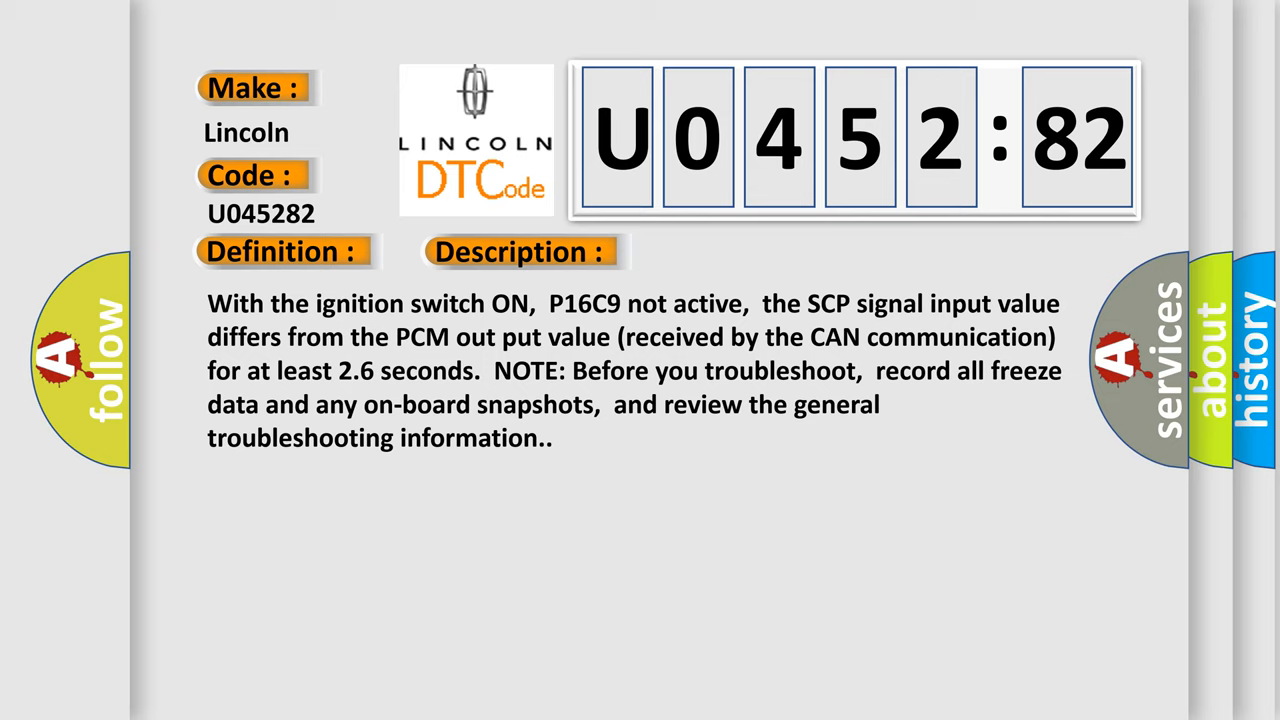
- Advance the U045282 slide past the description to its Cause section
click(733, 251)
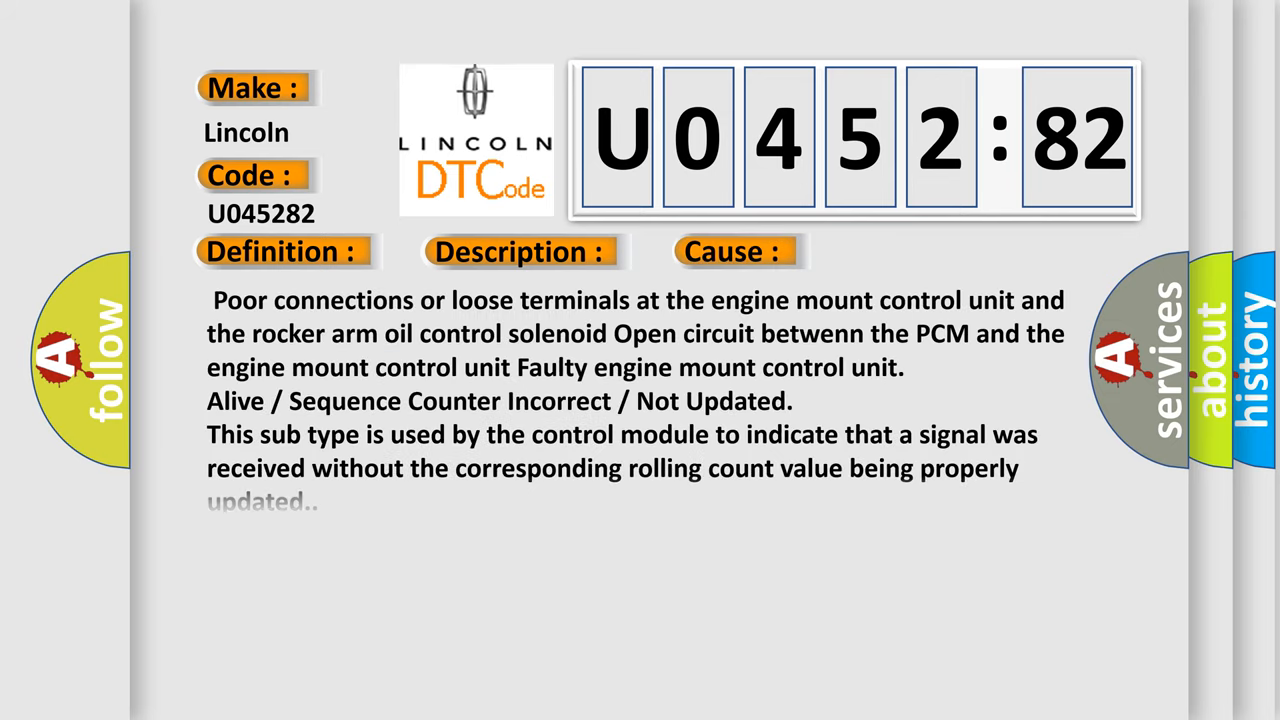